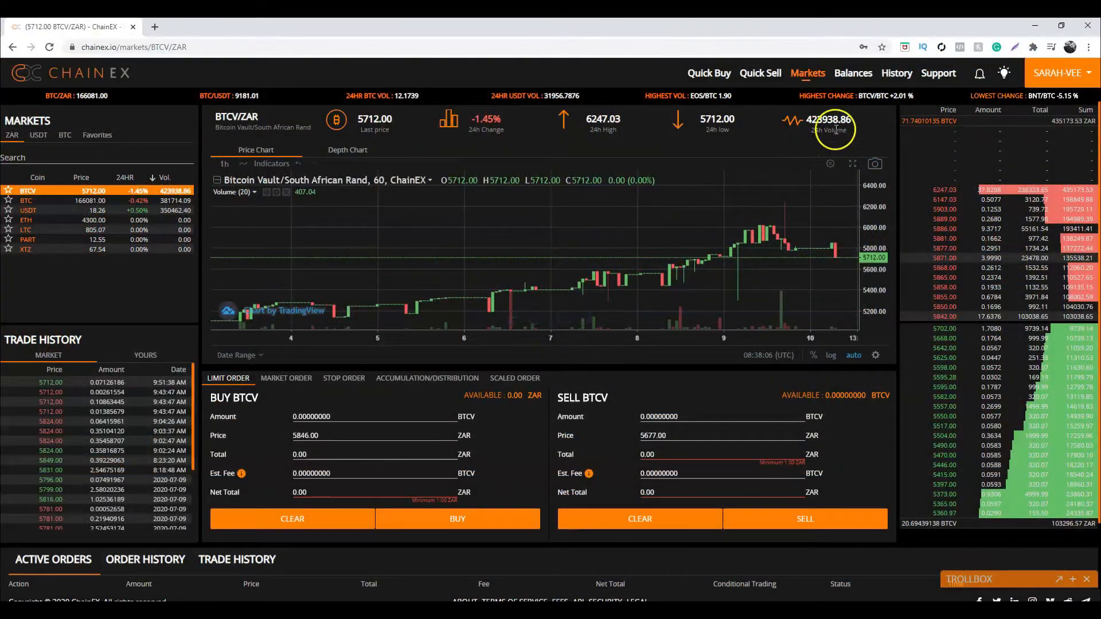
pyautogui.moveTo(880, 75)
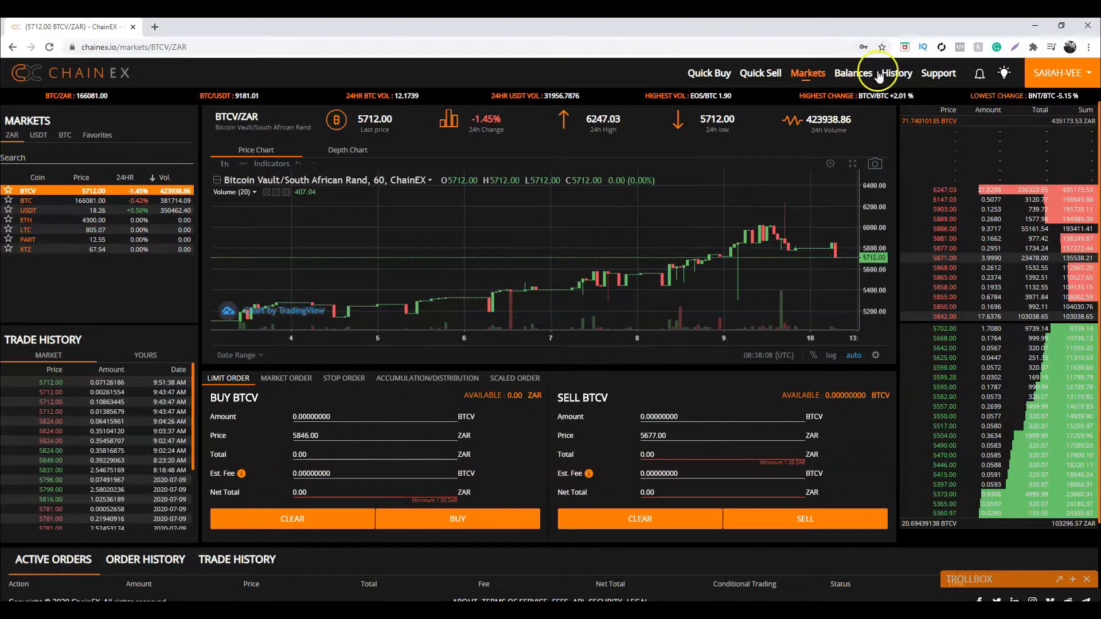
# Go from the BTCV/ZAR market view to the account Balances page
pyautogui.click(853, 72)
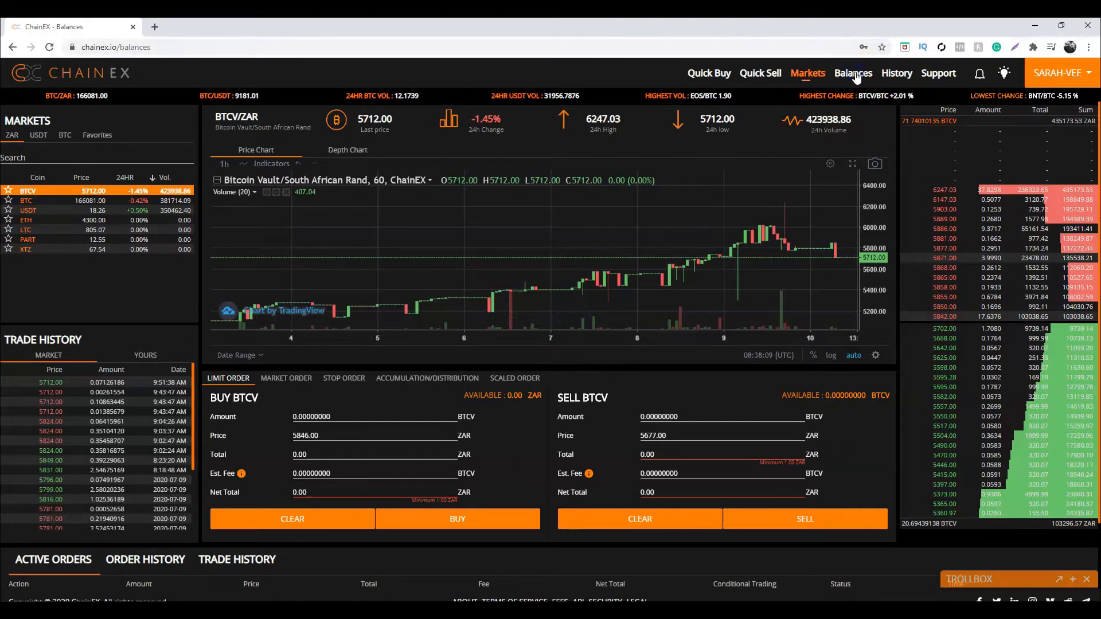
# Load the Balances page showing zero ZAR, BTC, ETH and LTC wallet balances
pyautogui.click(852, 73)
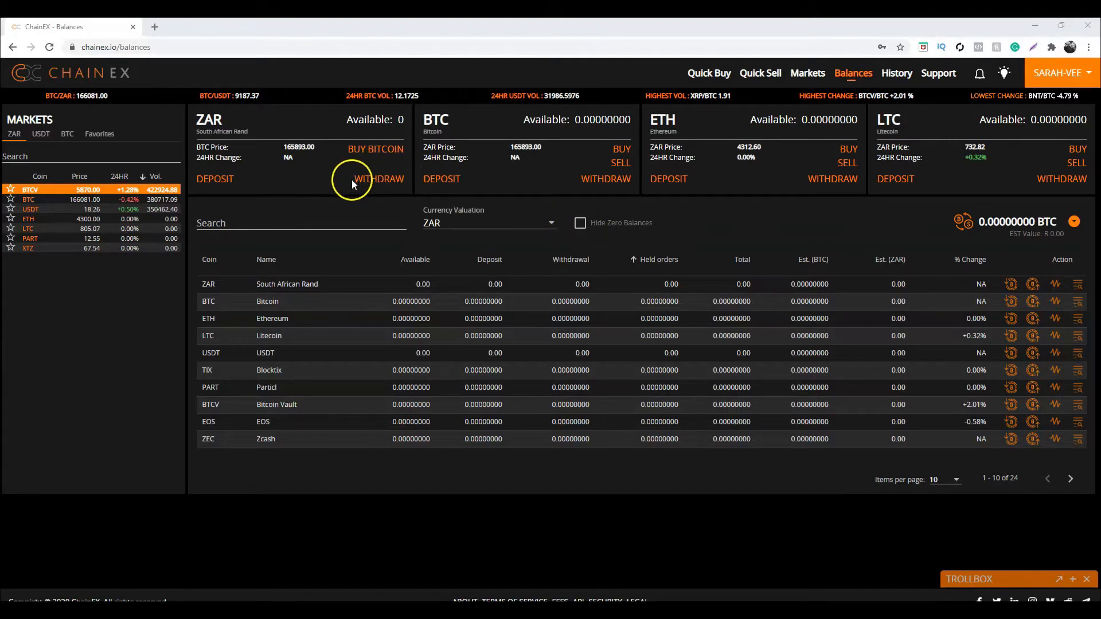
pyautogui.moveTo(538, 207)
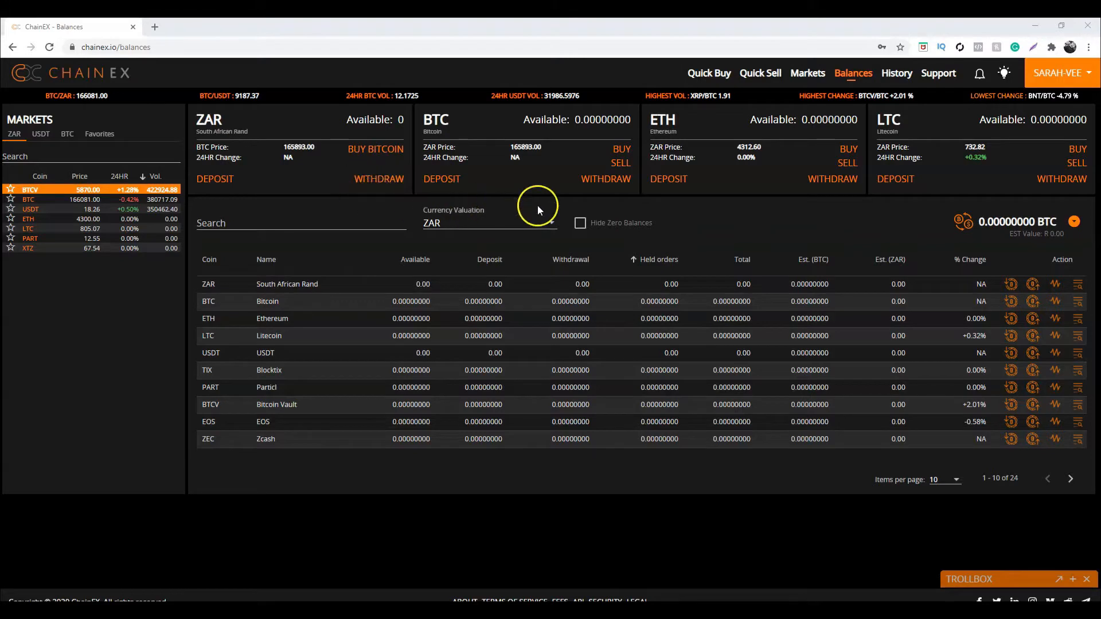
pyautogui.moveTo(616, 237)
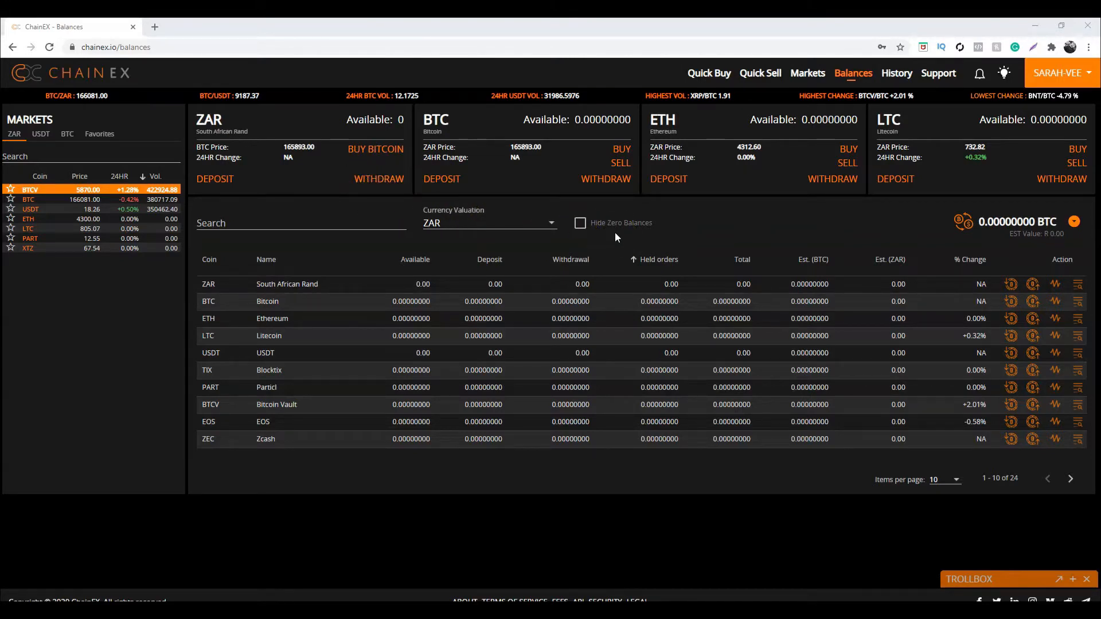
pyautogui.moveTo(535, 335)
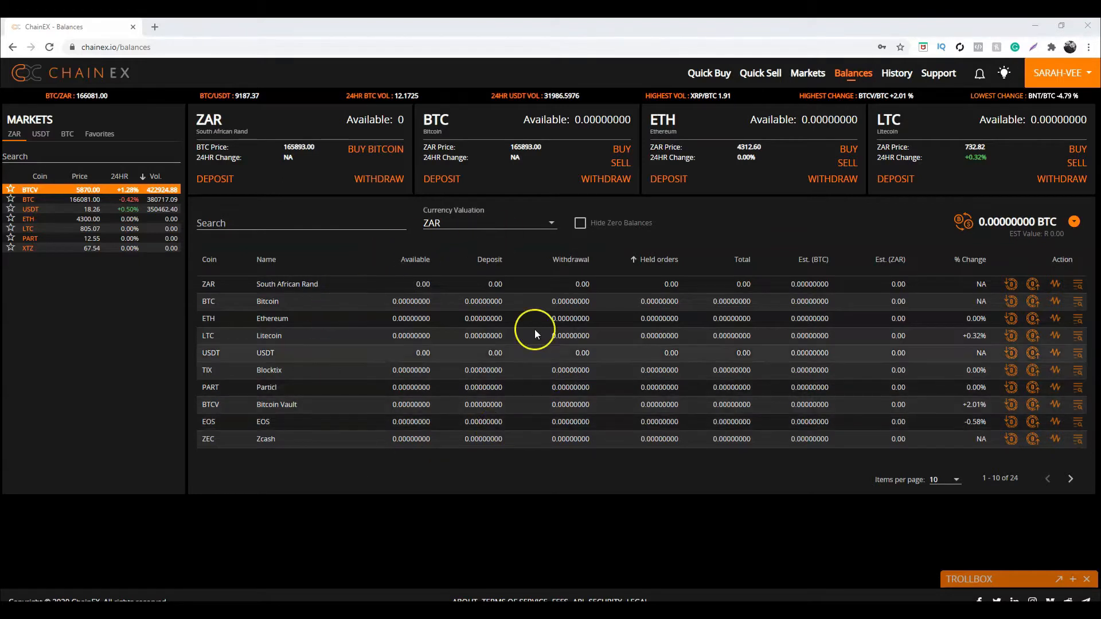
pyautogui.moveTo(449, 263)
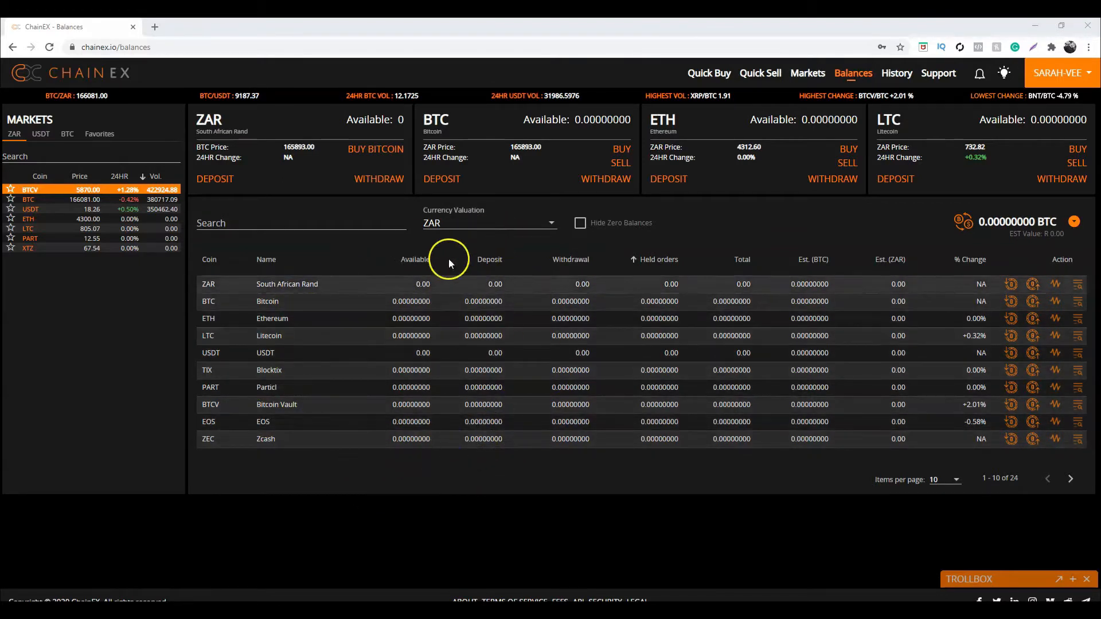
pyautogui.moveTo(366, 262)
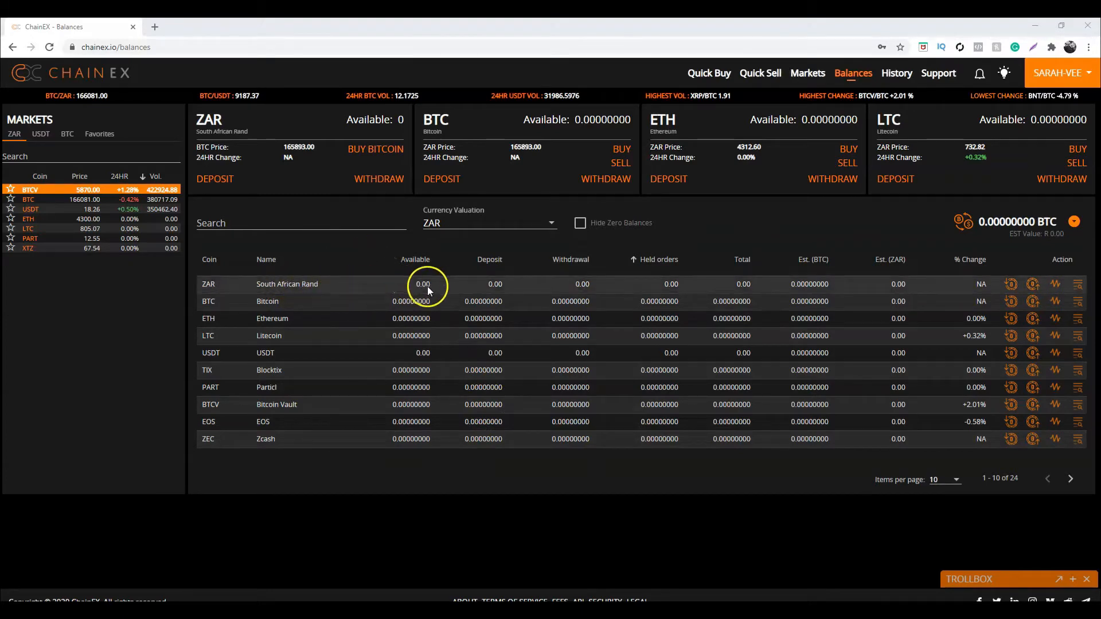
pyautogui.moveTo(929, 294)
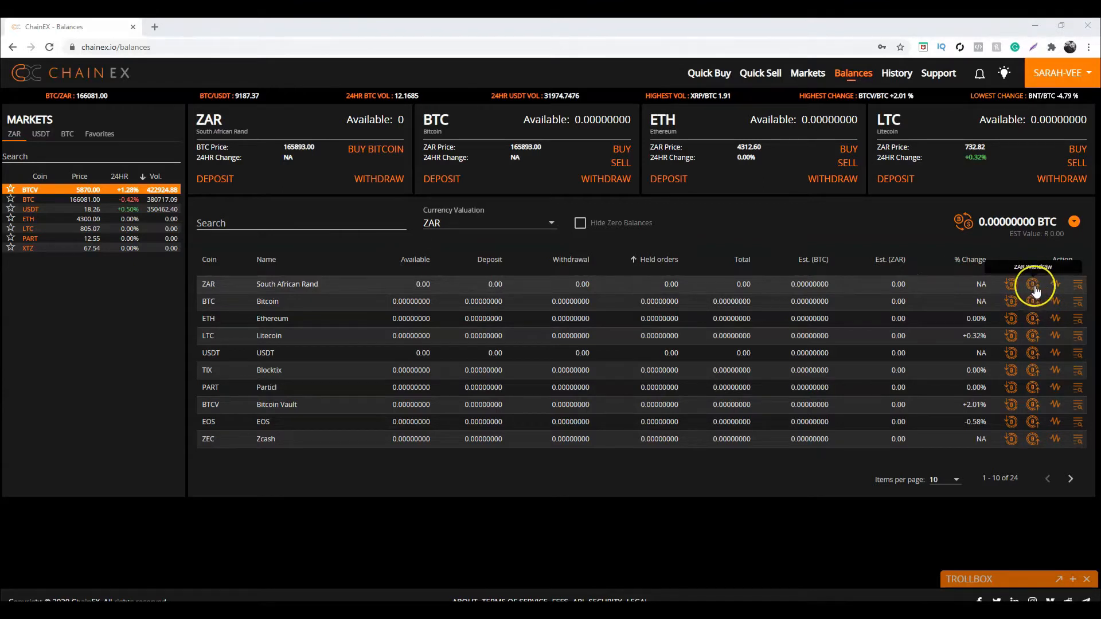
pyautogui.moveTo(616, 257)
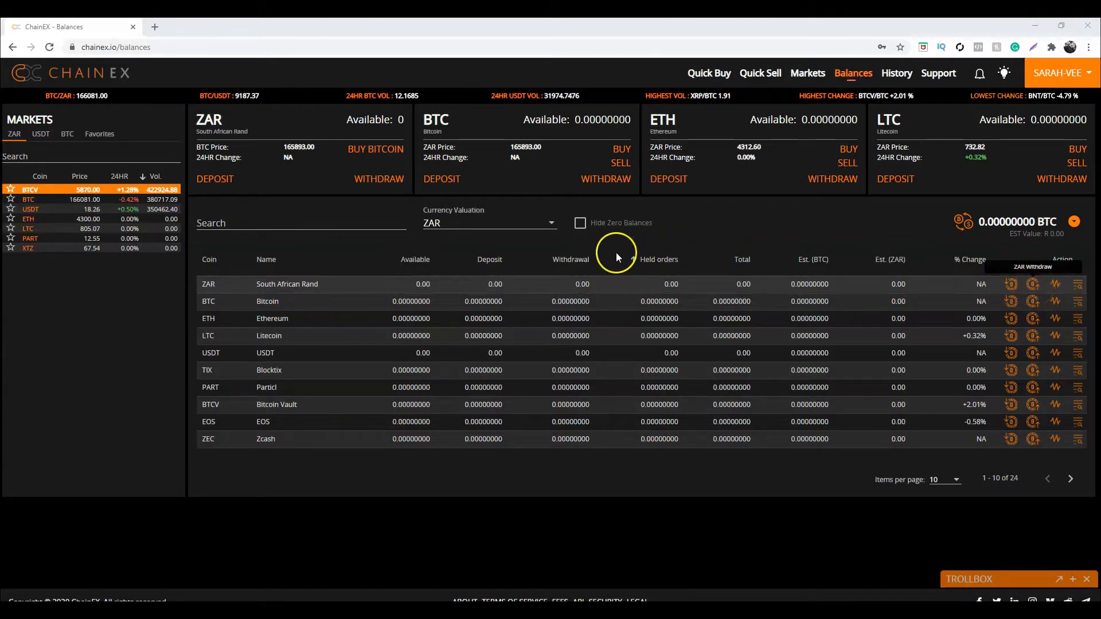
pyautogui.moveTo(379, 179)
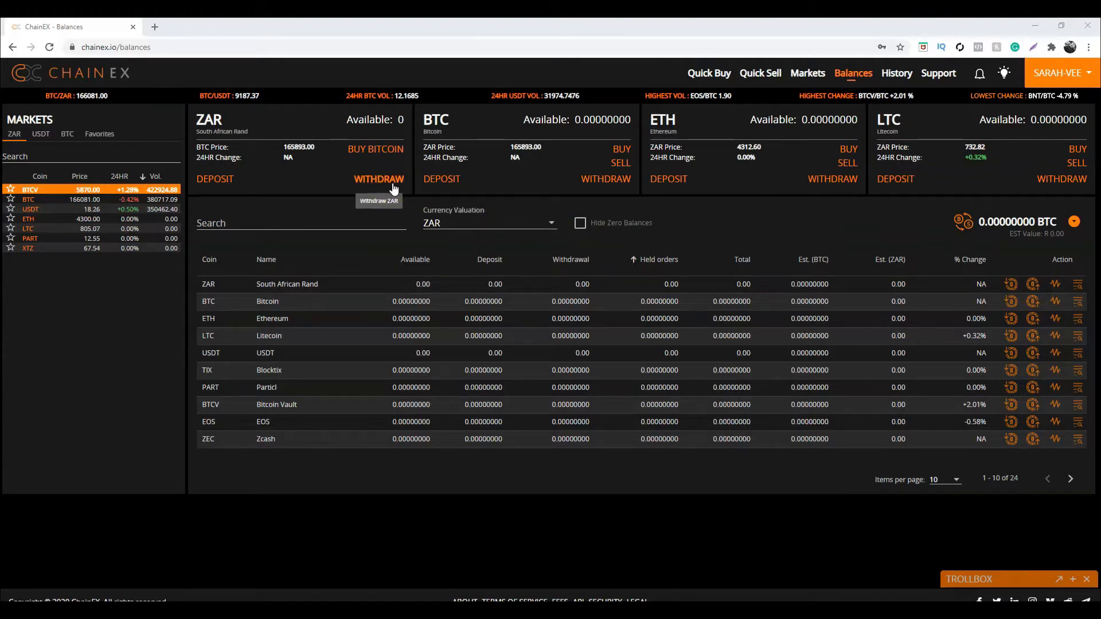
pyautogui.moveTo(1033, 284)
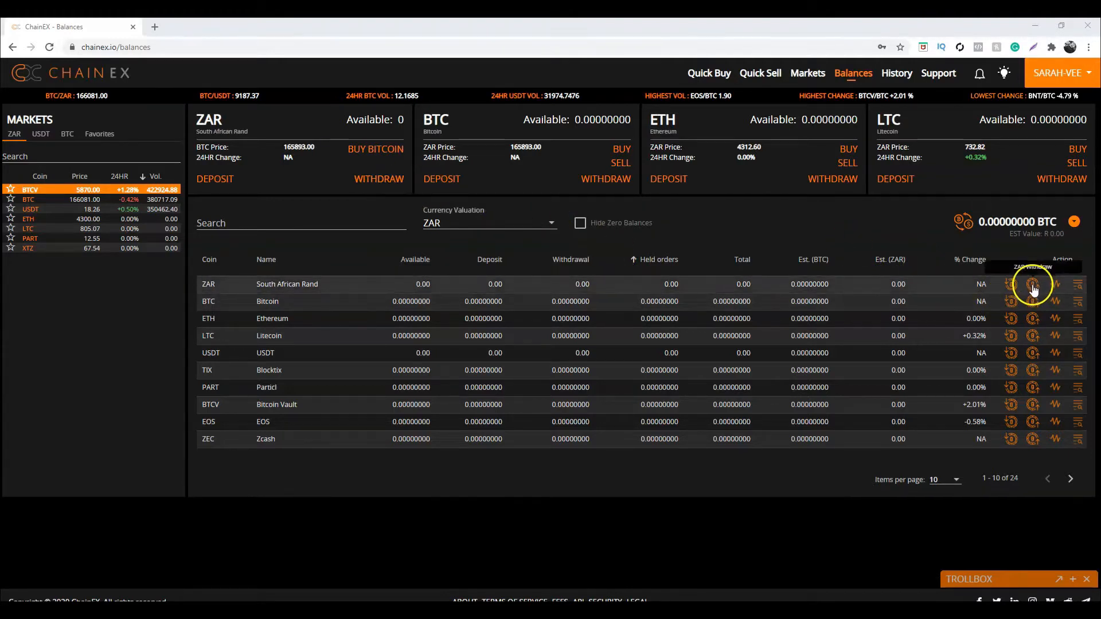
pyautogui.moveTo(381, 178)
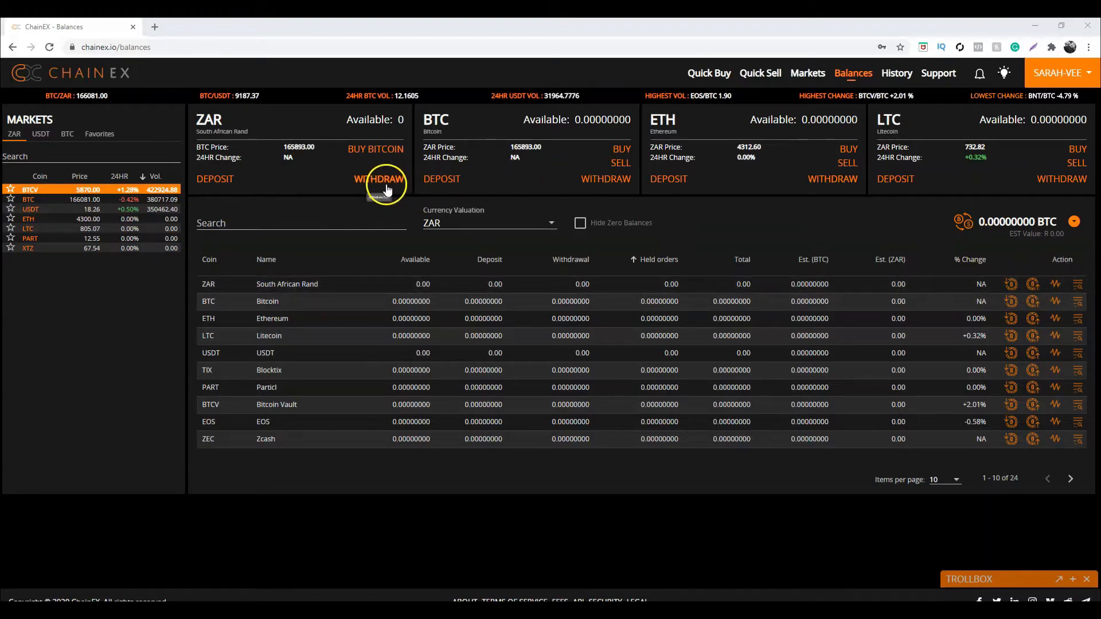
# Start a ZAR withdrawal and set the bank-linking form's account type to Savings
pyautogui.click(381, 178)
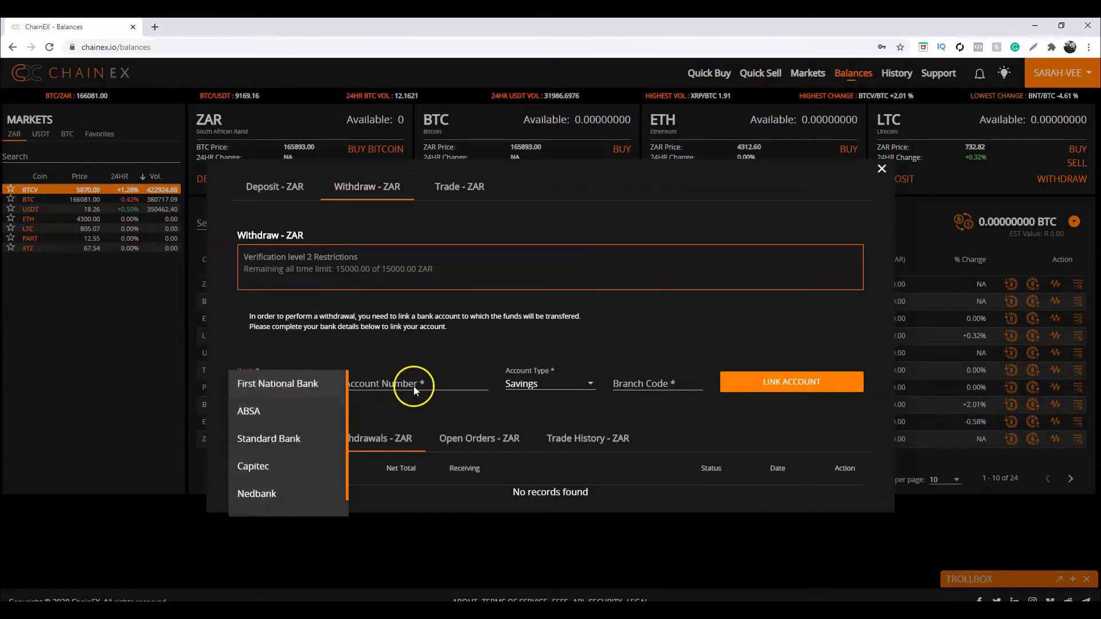
pyautogui.click(557, 384)
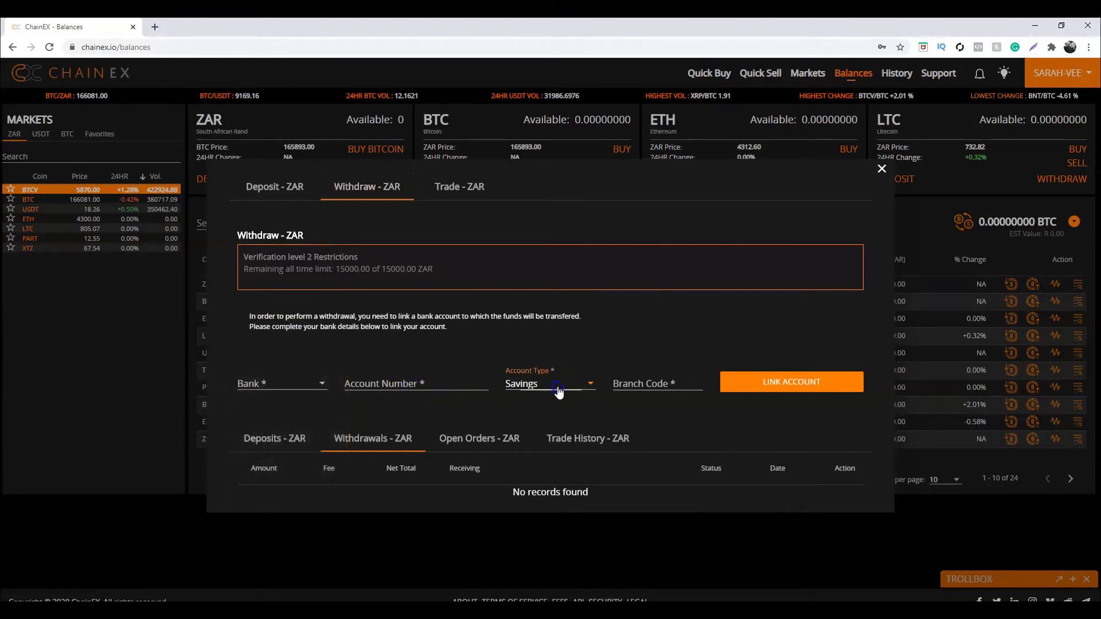
pyautogui.click(550, 383)
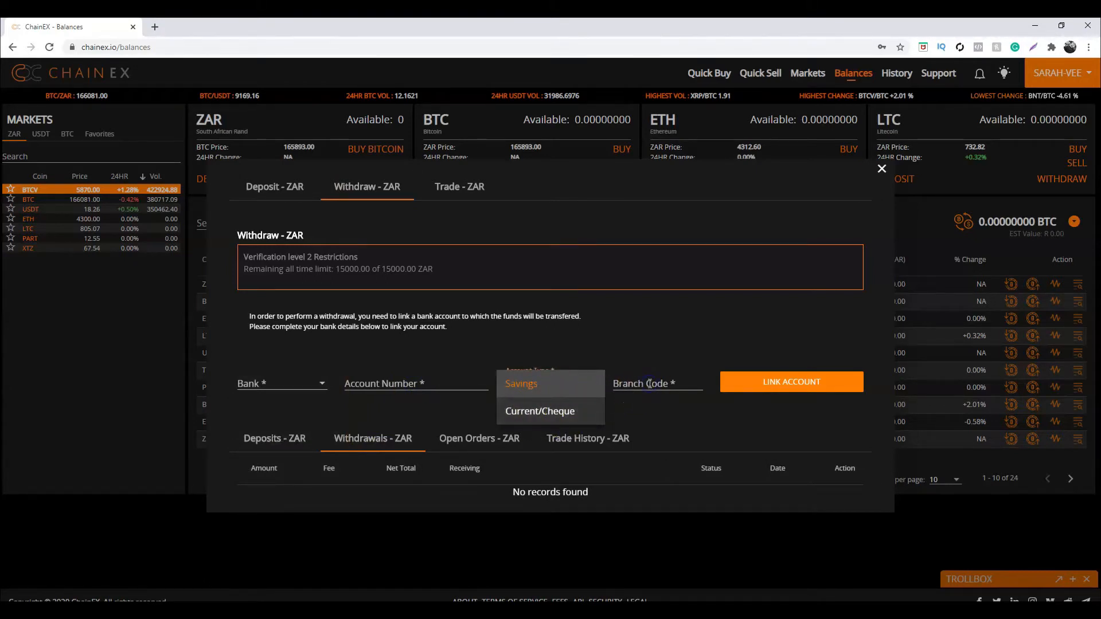
pyautogui.click(550, 384)
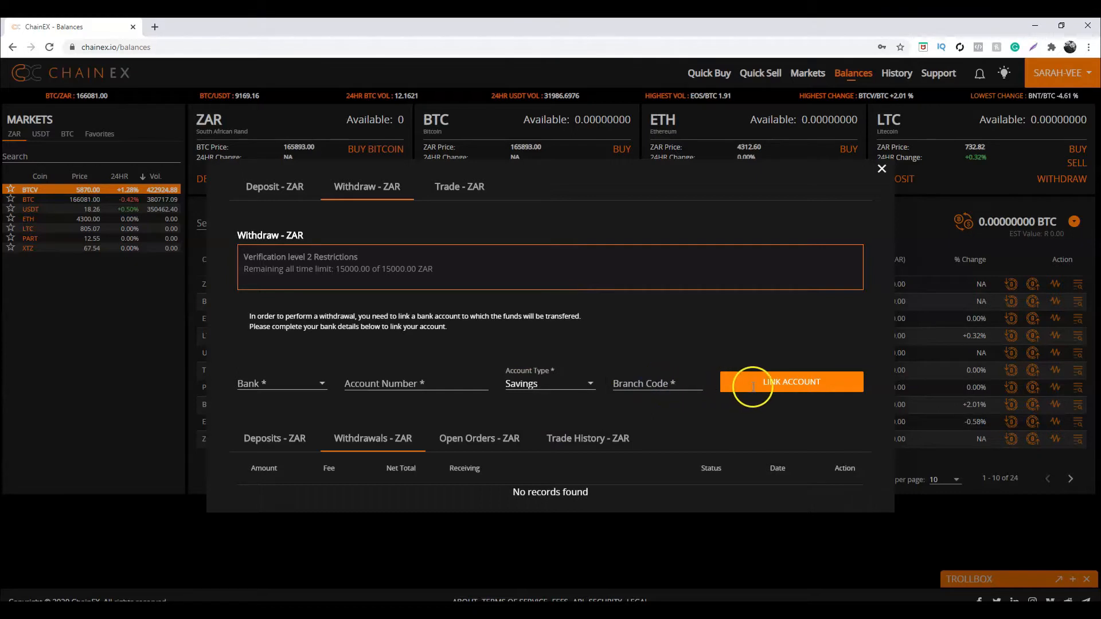
pyautogui.moveTo(757, 392)
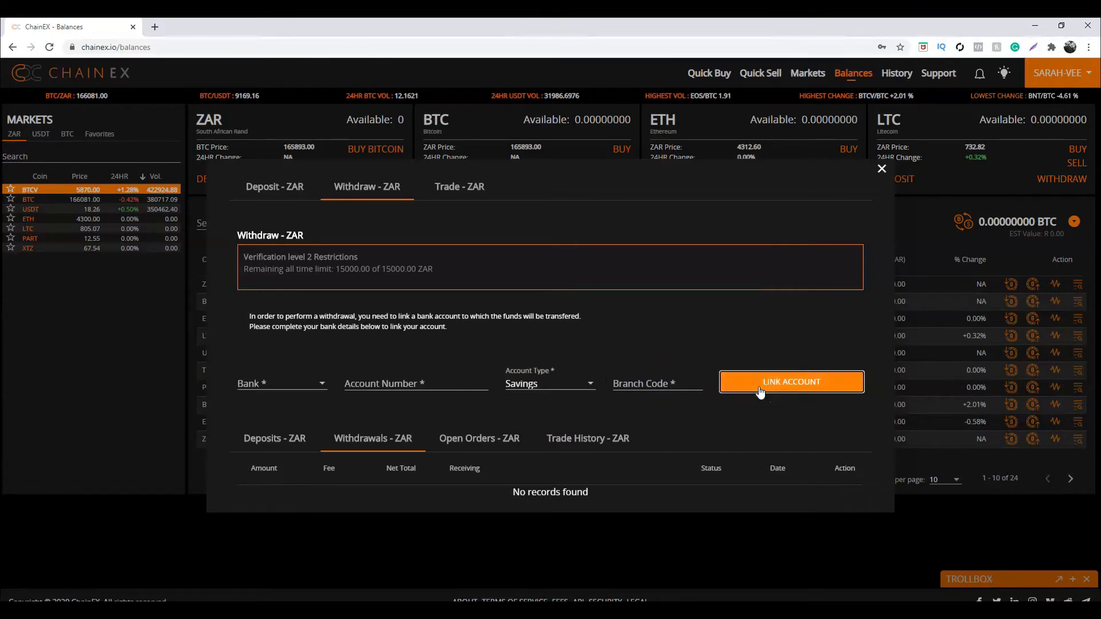
pyautogui.click(791, 382)
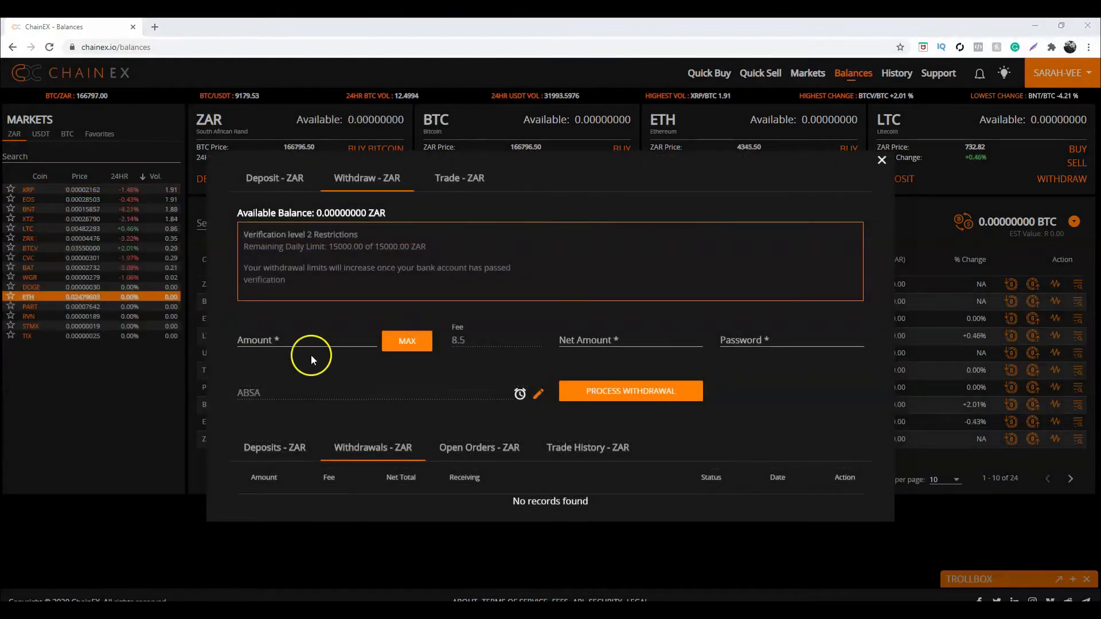
pyautogui.moveTo(276, 335)
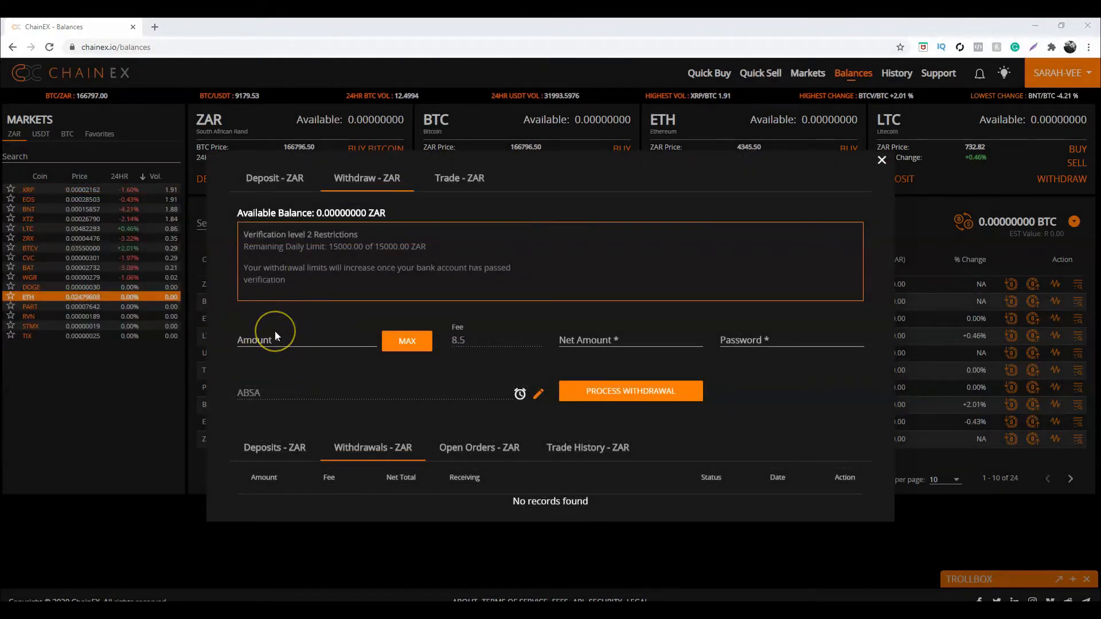
pyautogui.moveTo(275, 335)
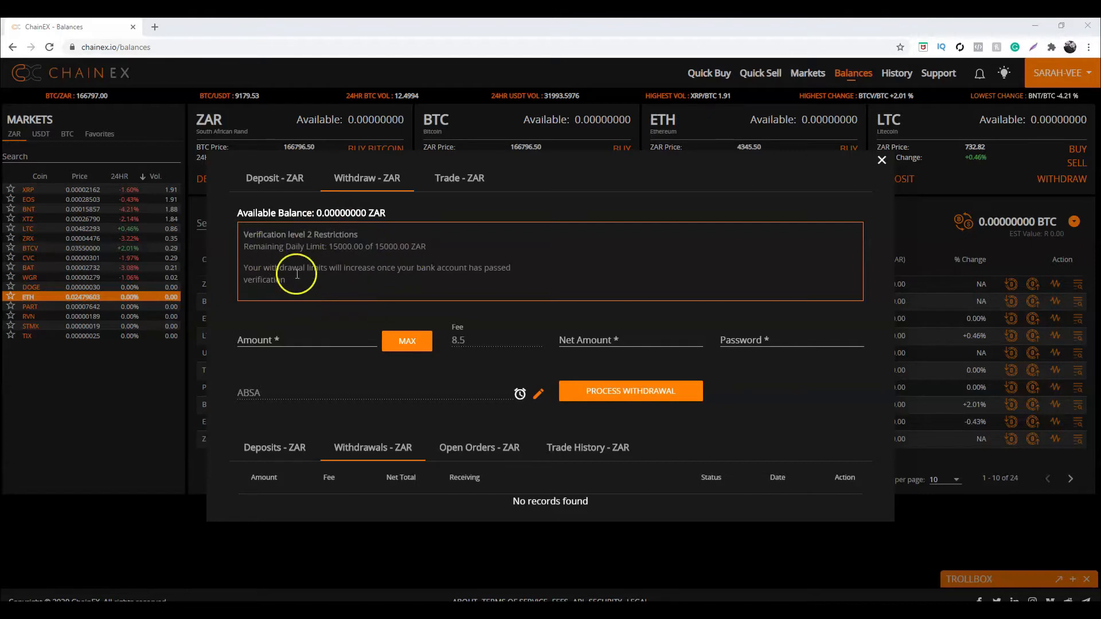
pyautogui.moveTo(302, 326)
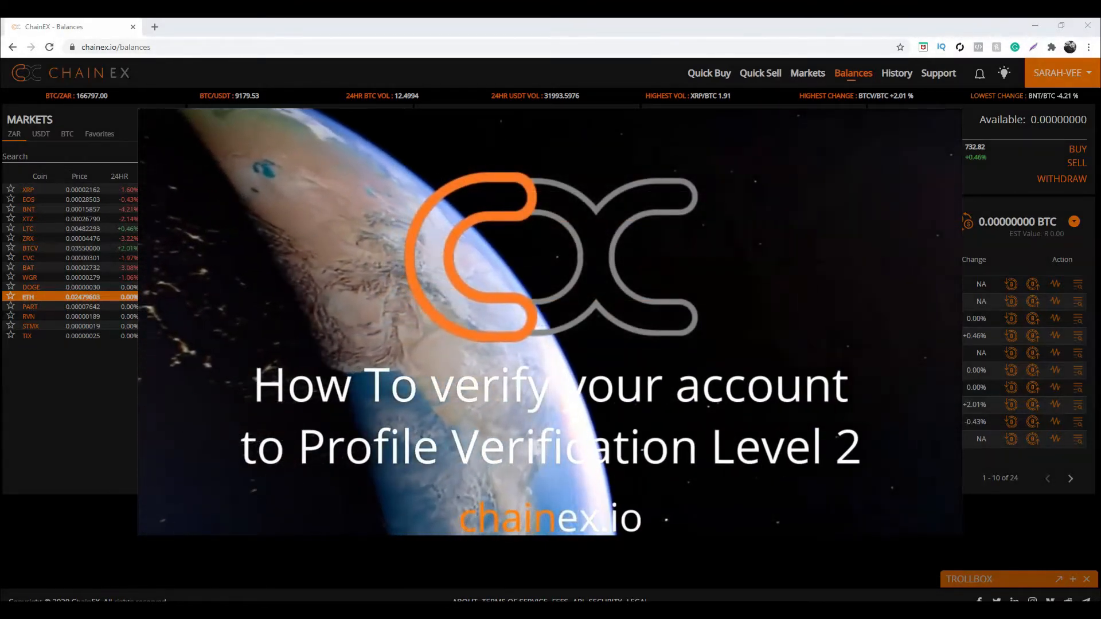
pyautogui.click(1062, 178)
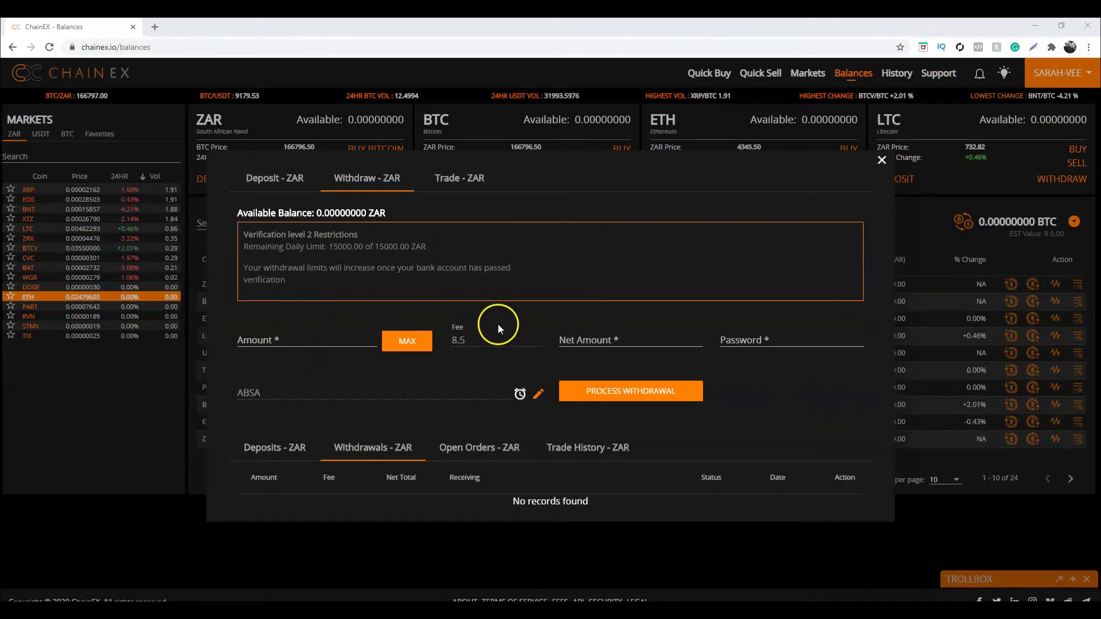
pyautogui.moveTo(630, 344)
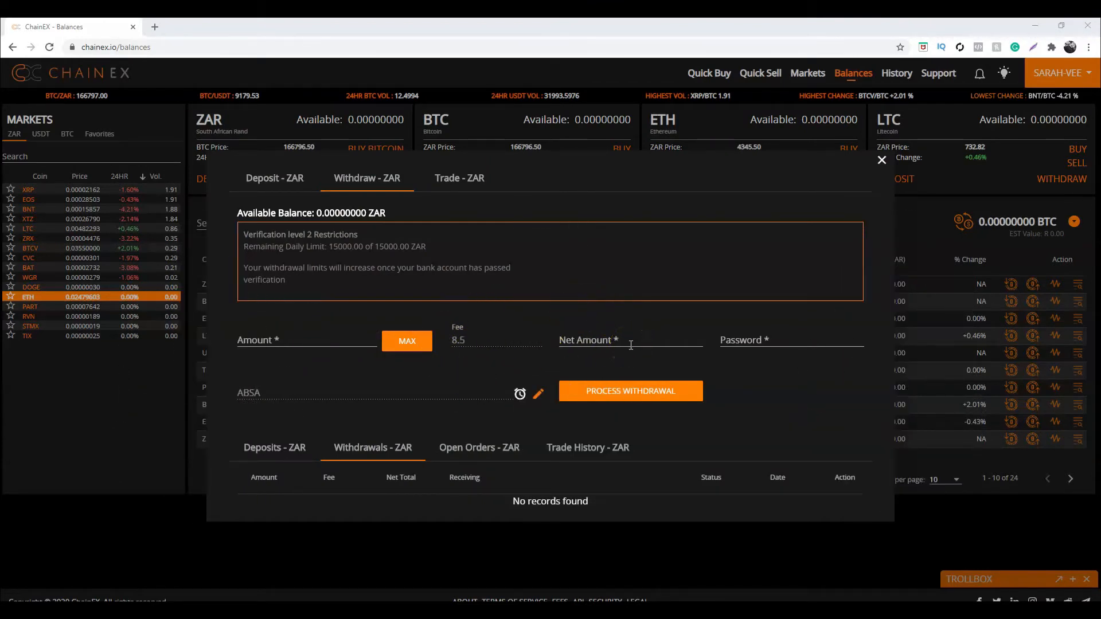
pyautogui.moveTo(751, 316)
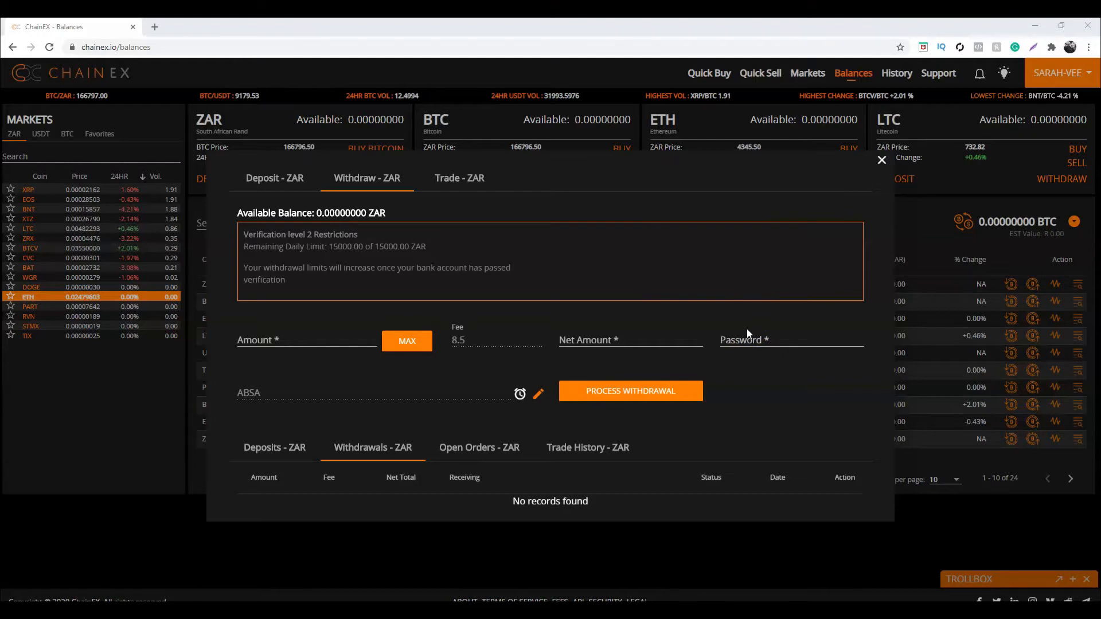
pyautogui.moveTo(290, 410)
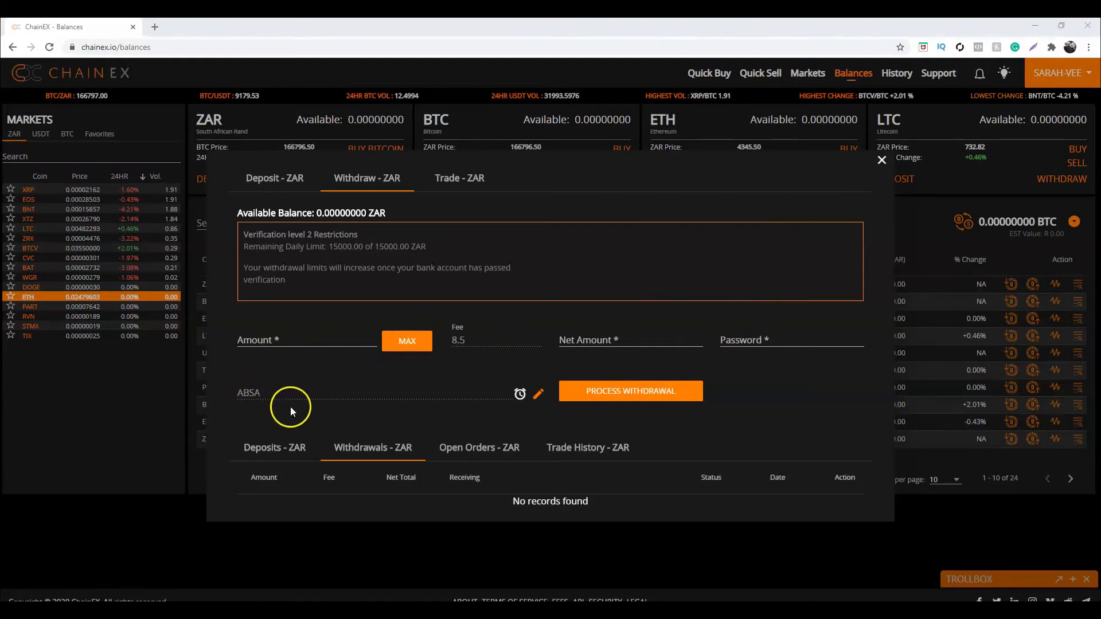
pyautogui.moveTo(368, 400)
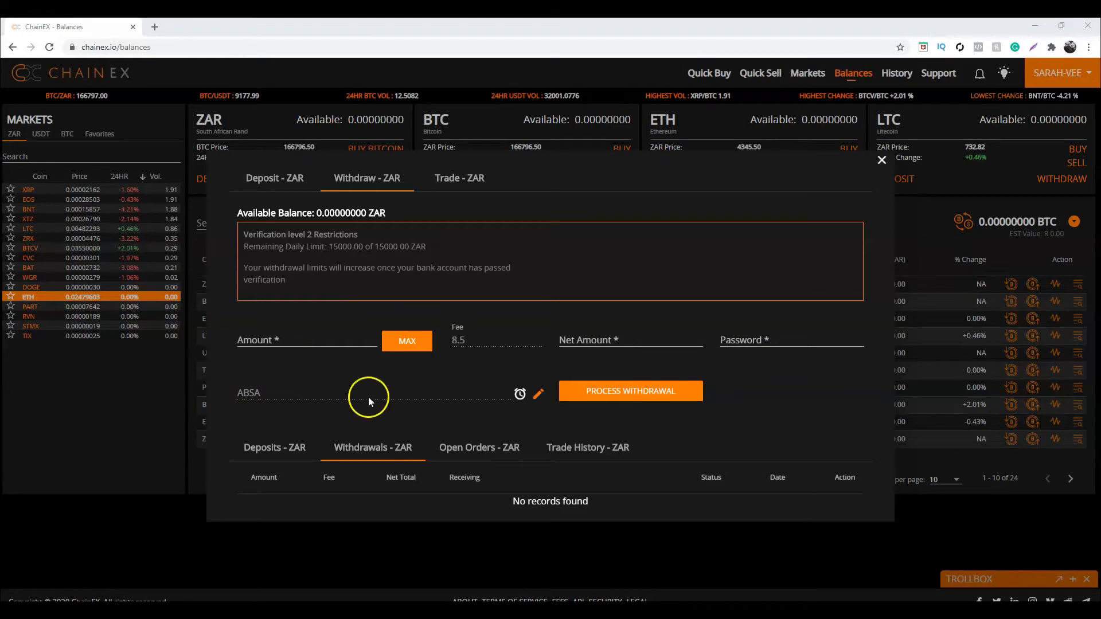
pyautogui.moveTo(629, 391)
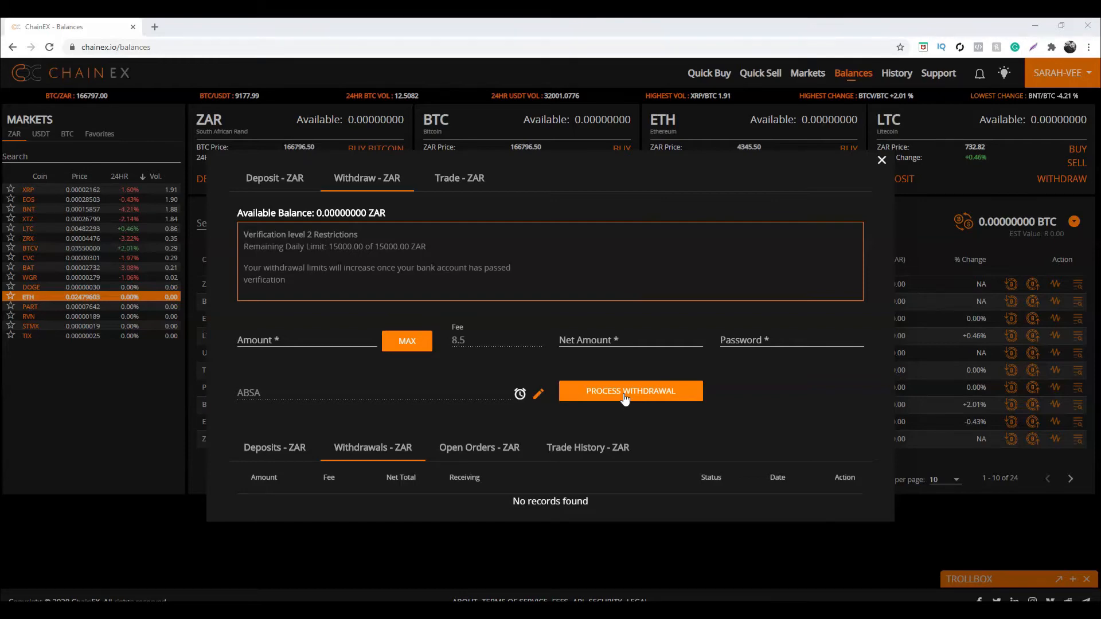
# Submit the ZAR withdrawal, confirm it by email, and close the withdrawal window
pyautogui.click(629, 392)
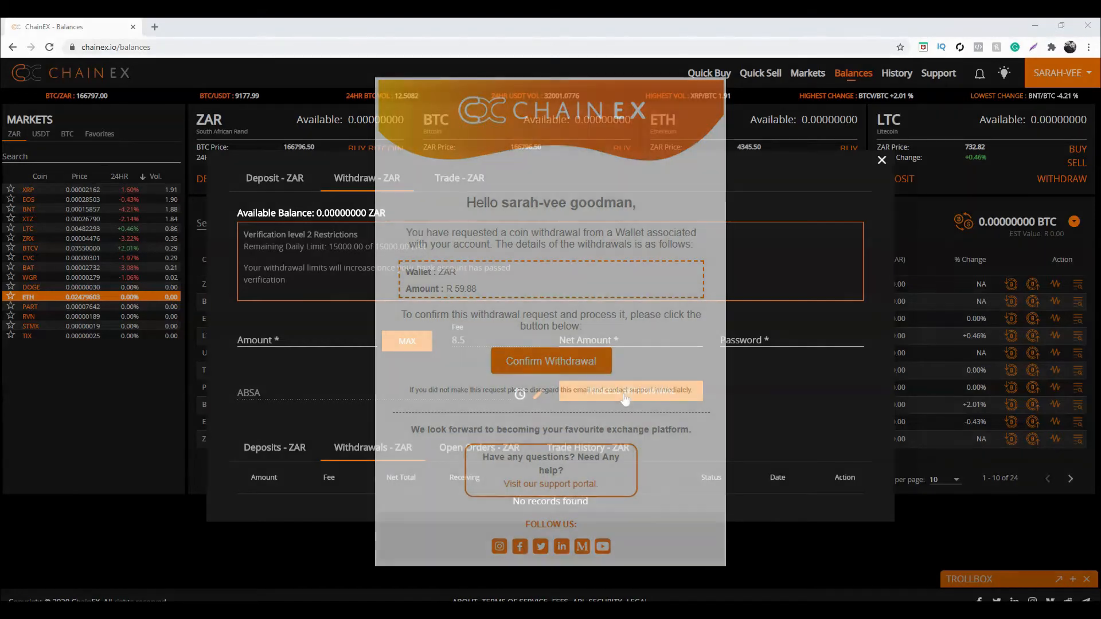
pyautogui.click(882, 160)
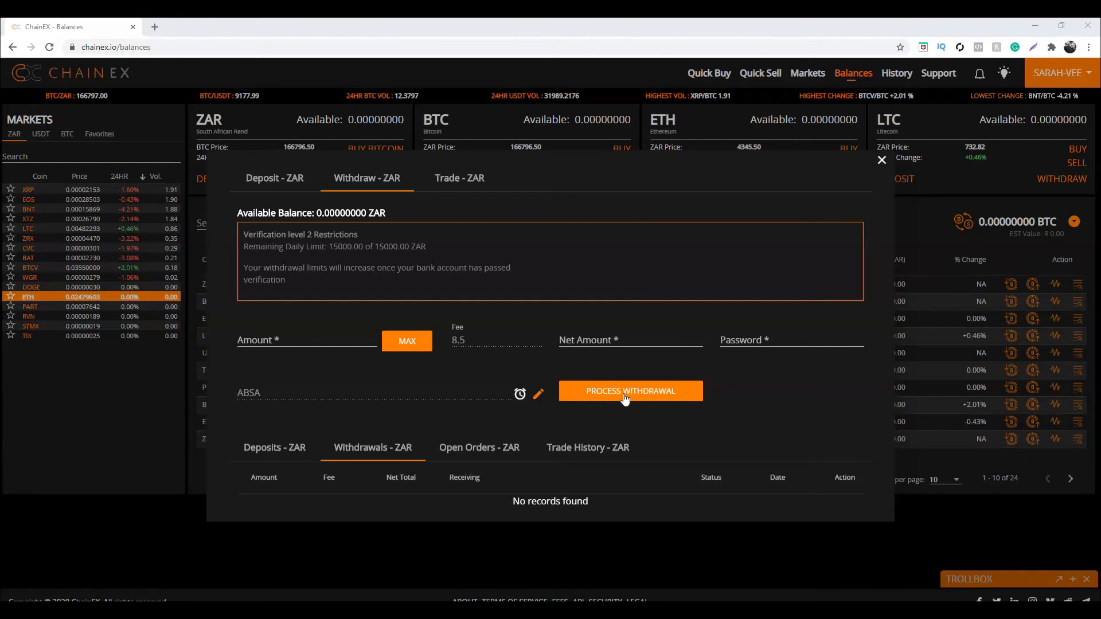
pyautogui.moveTo(882, 161)
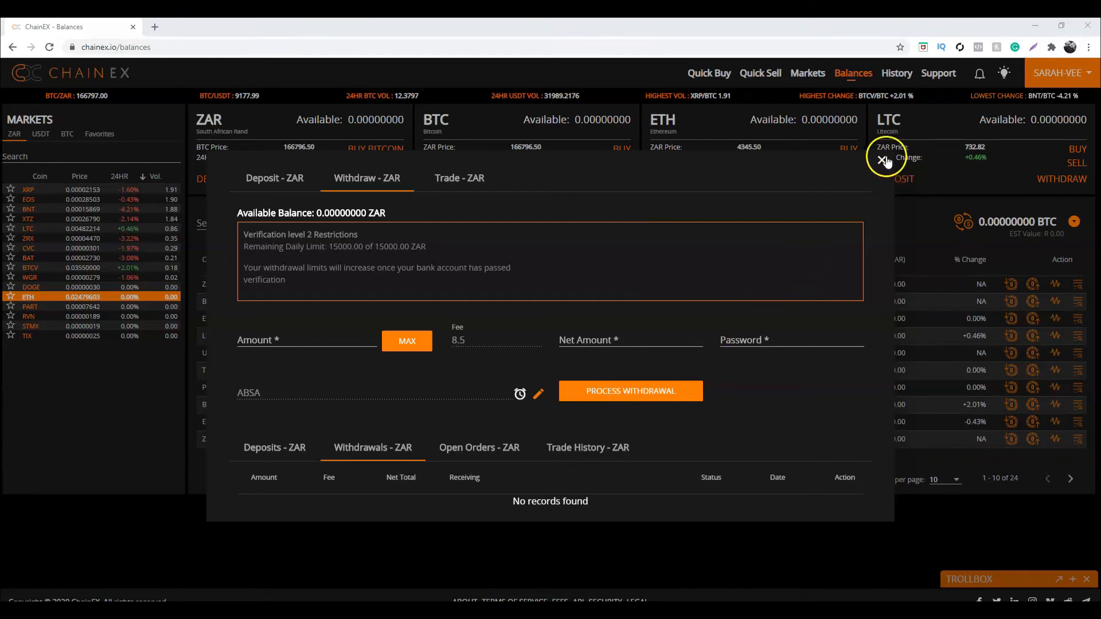
pyautogui.click(879, 160)
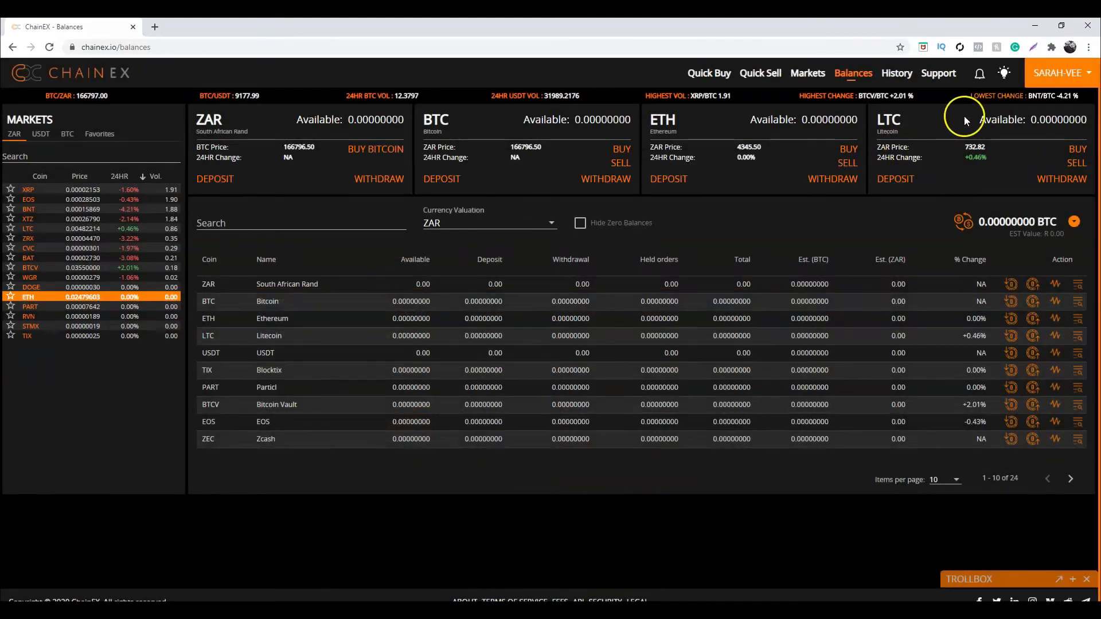
pyautogui.moveTo(968, 119)
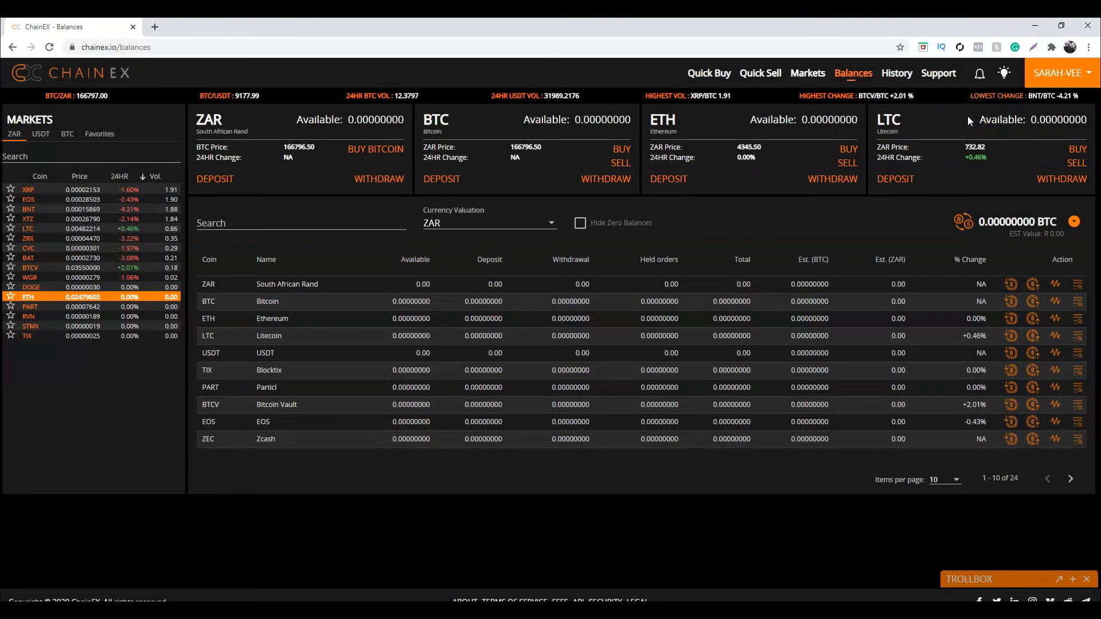
pyautogui.click(1061, 72)
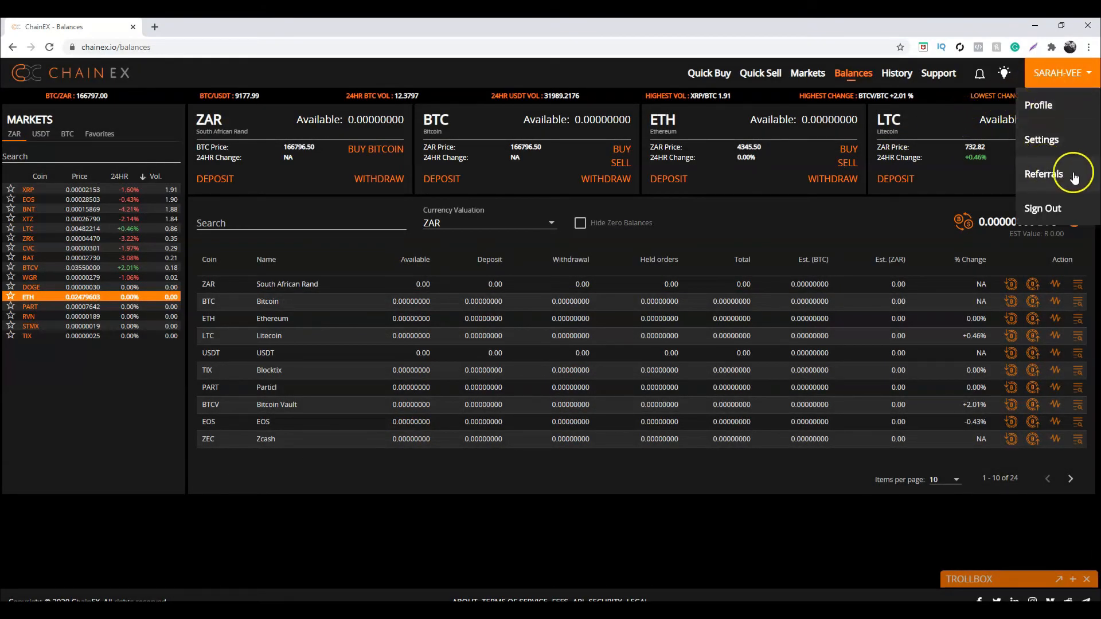
# Open the Referrals page with referral rewards, referral code and invite options
pyautogui.click(1046, 173)
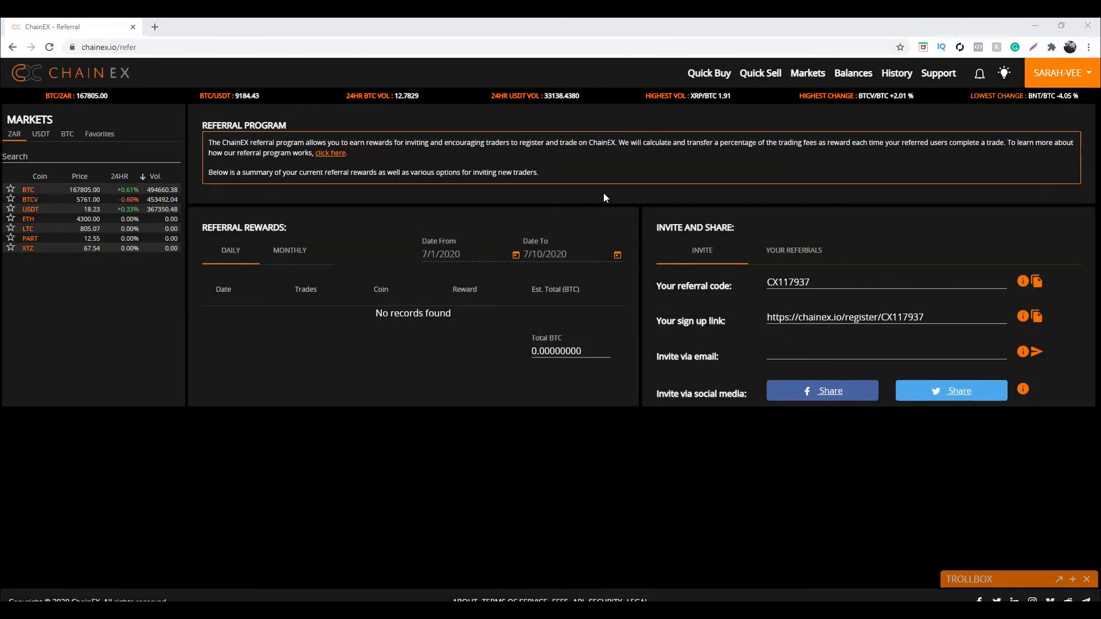
pyautogui.moveTo(841, 211)
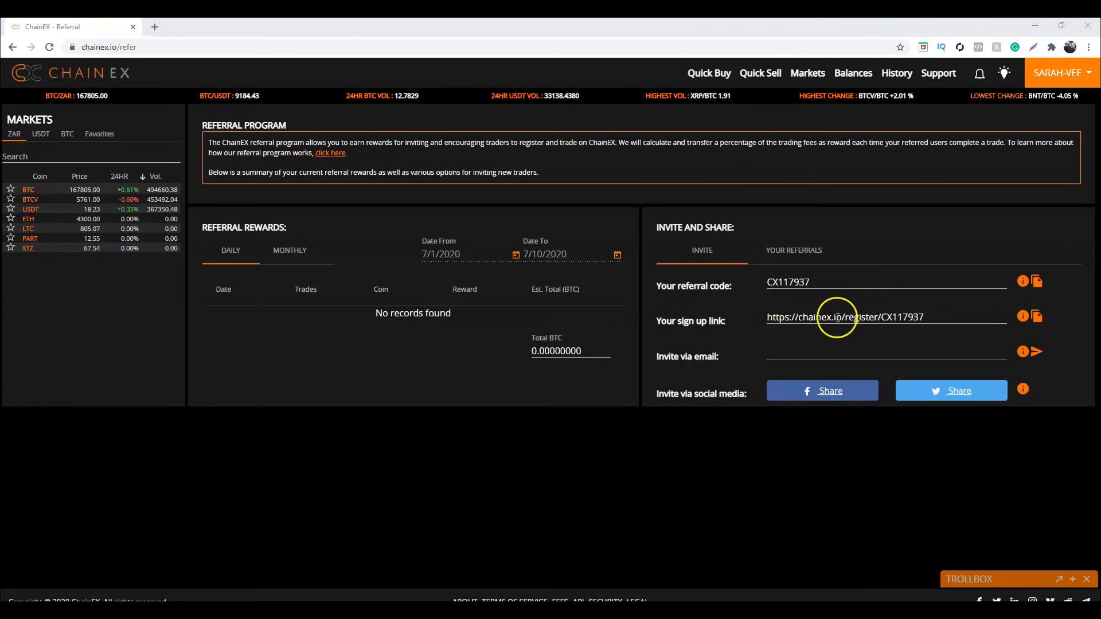
pyautogui.moveTo(639, 479)
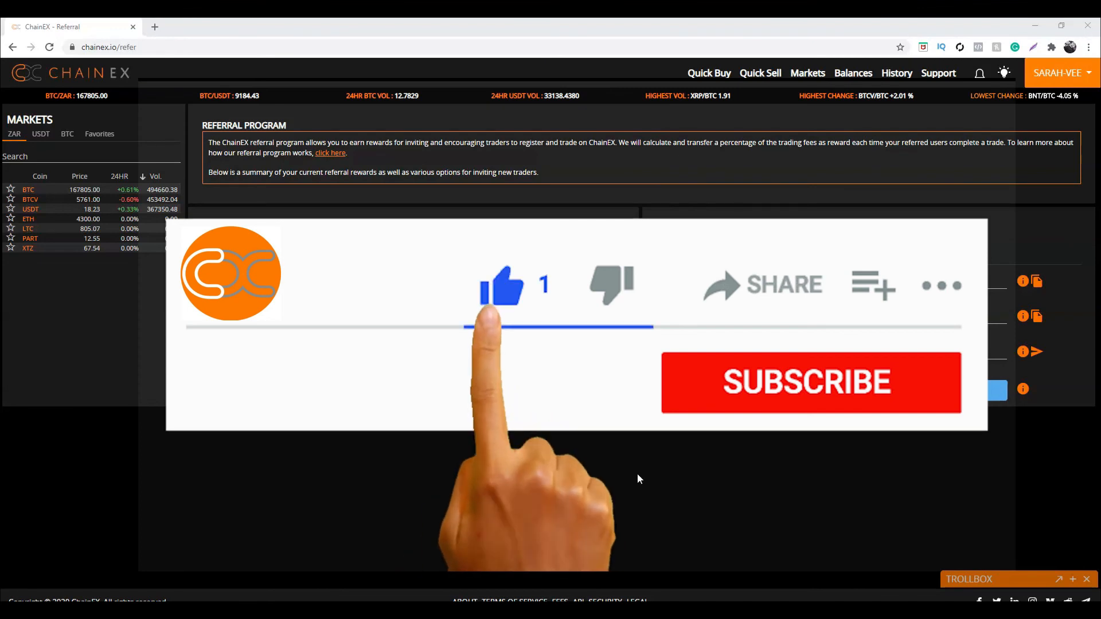
pyautogui.click(810, 382)
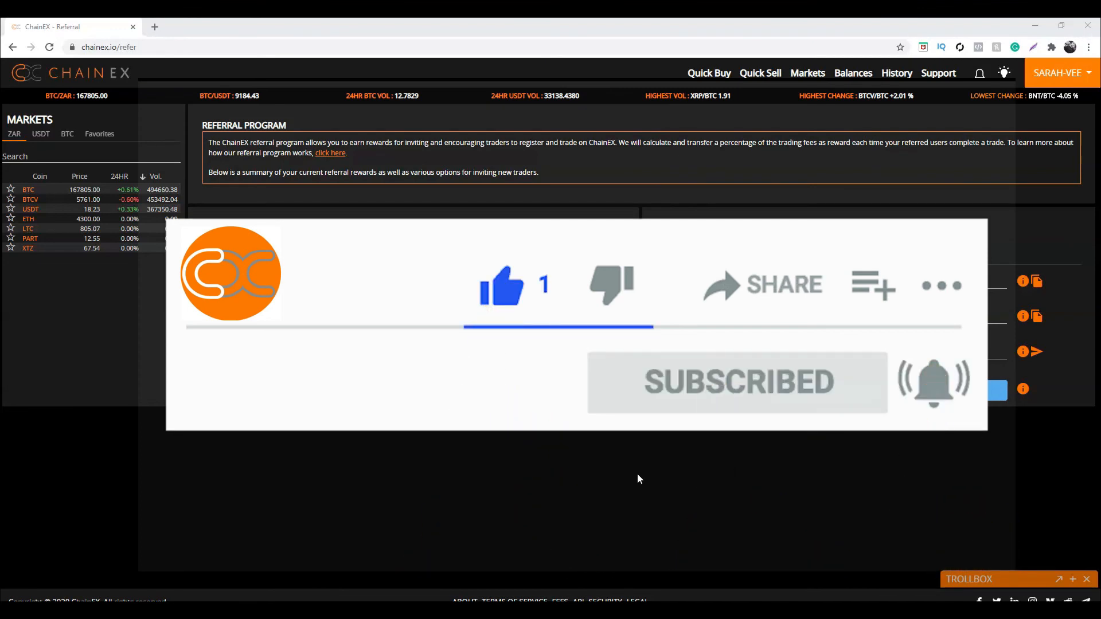